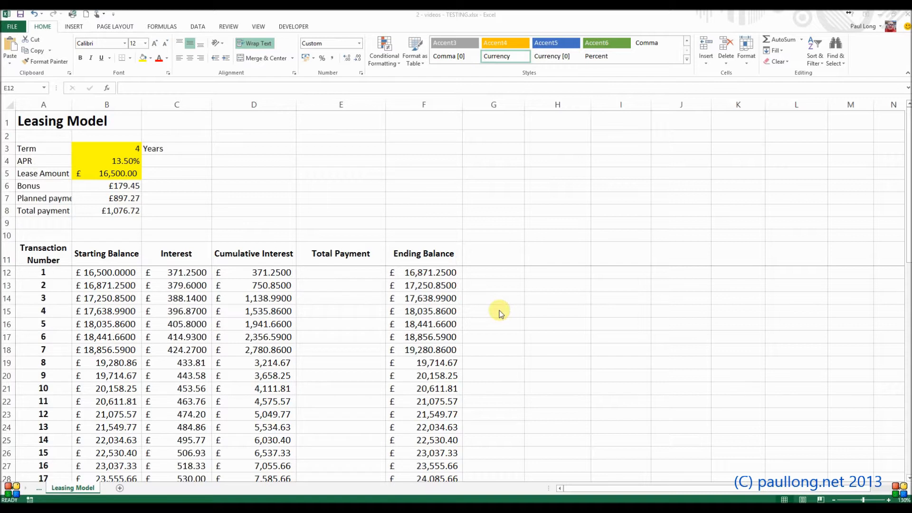
# Step: Begin the E12 Total Payment formula by referencing the total payment in B8
pyautogui.click(341, 272)
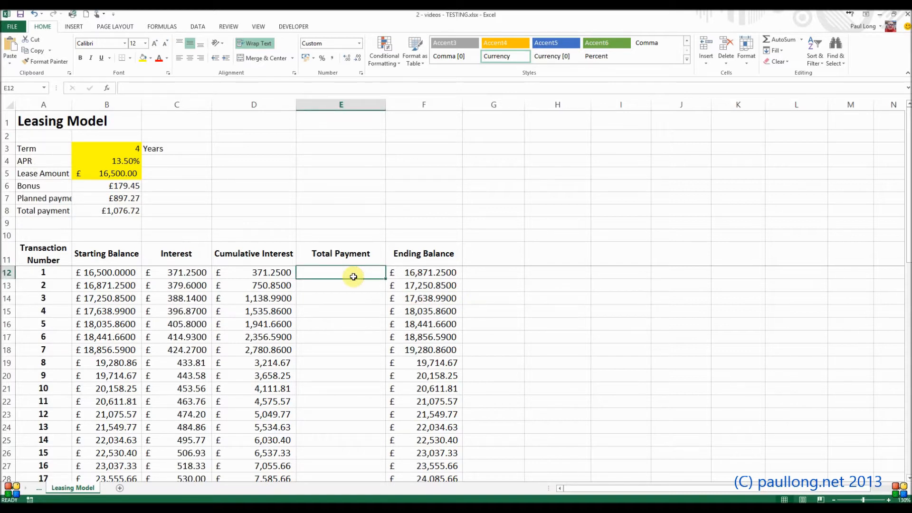
pyautogui.write('=-')
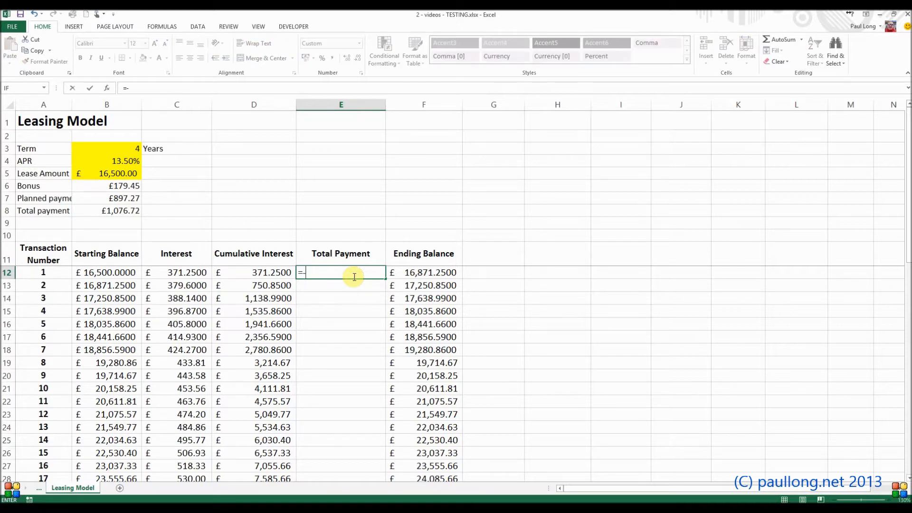
pyautogui.click(106, 211)
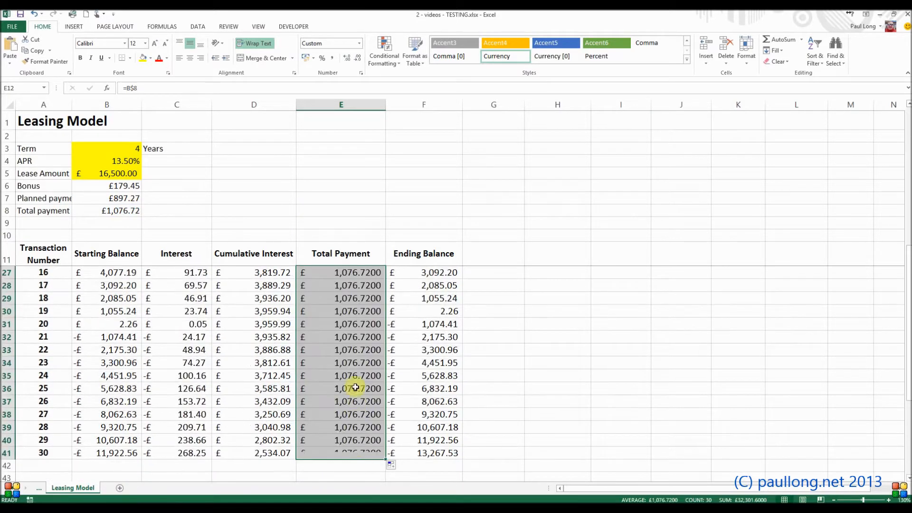
pyautogui.scroll(3)
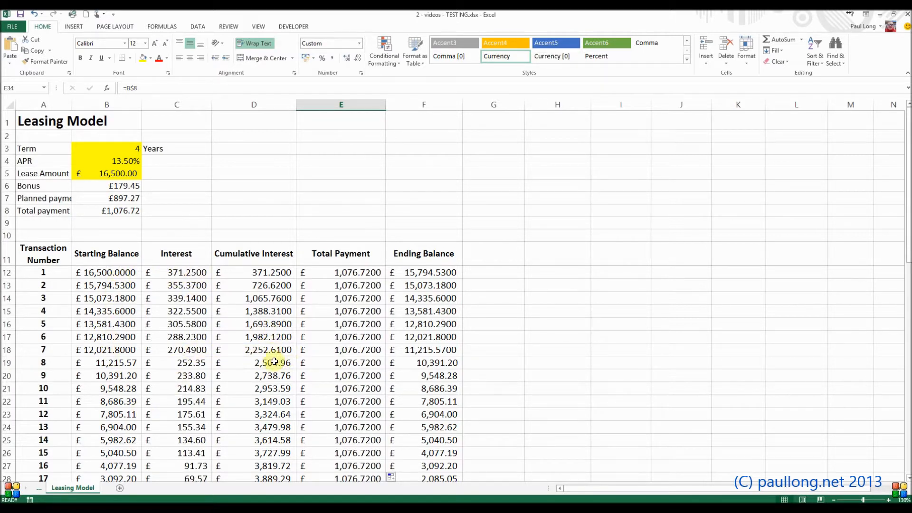
pyautogui.moveTo(245, 332)
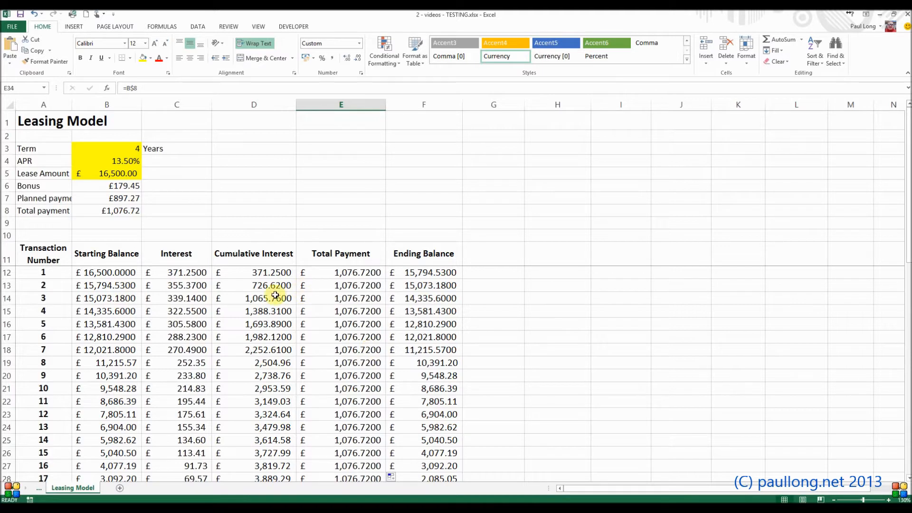
pyautogui.moveTo(378, 375)
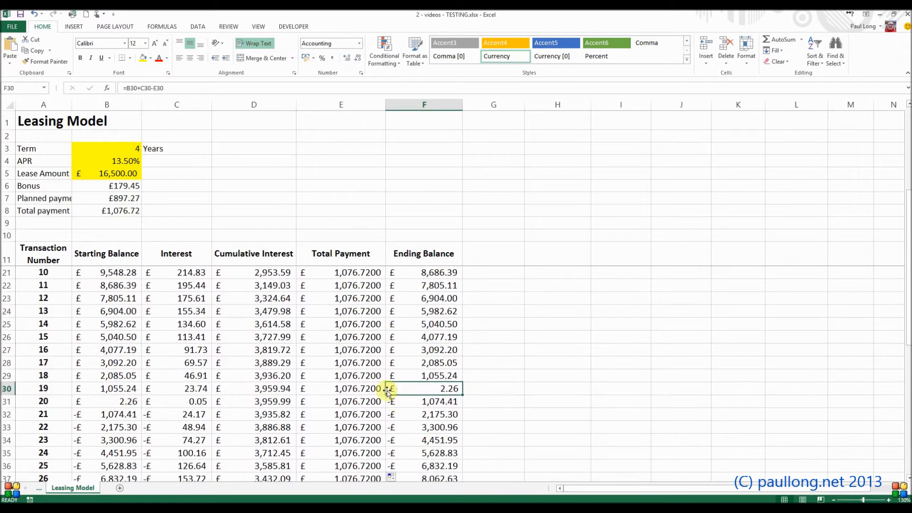
pyautogui.scroll(-3)
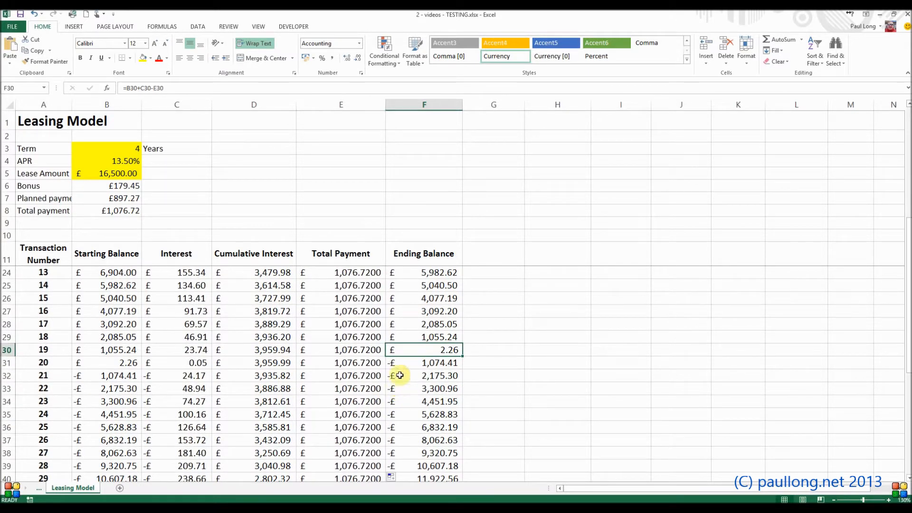
pyautogui.moveTo(93, 350)
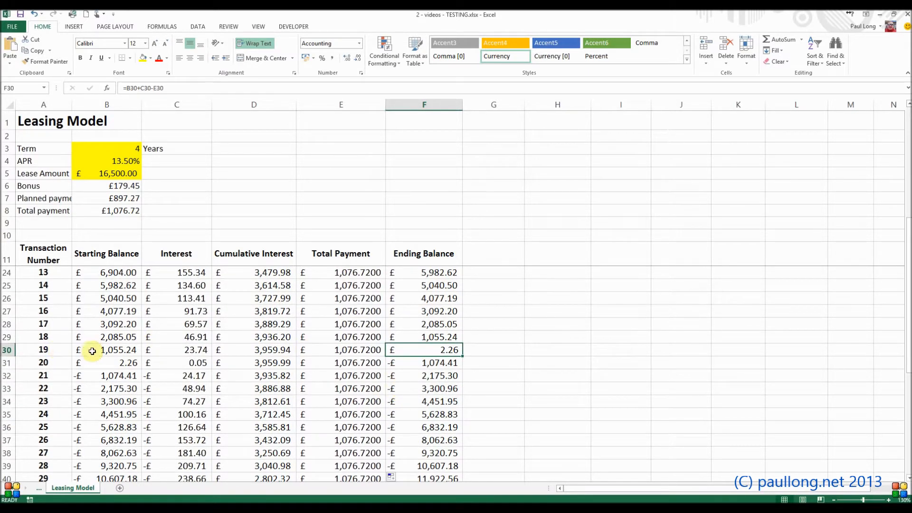
pyautogui.moveTo(86, 362)
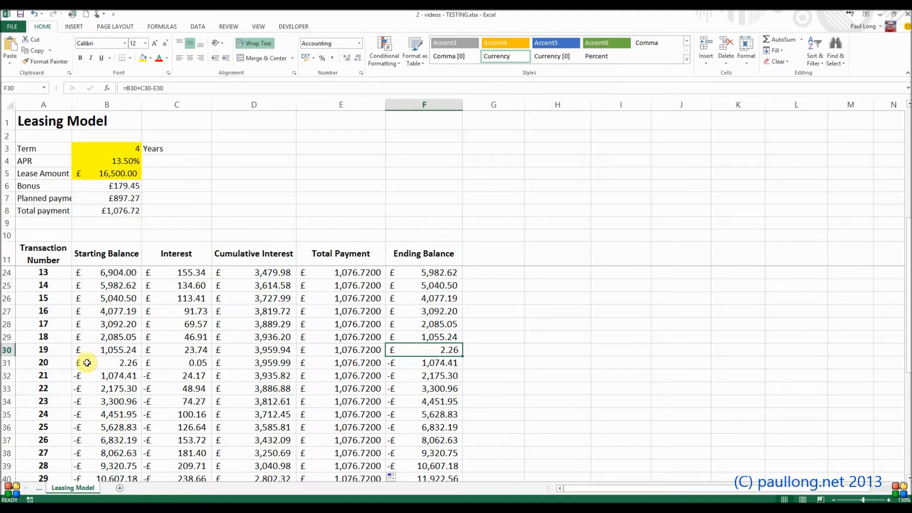
pyautogui.moveTo(87, 363); pyautogui.dragTo(366, 362)
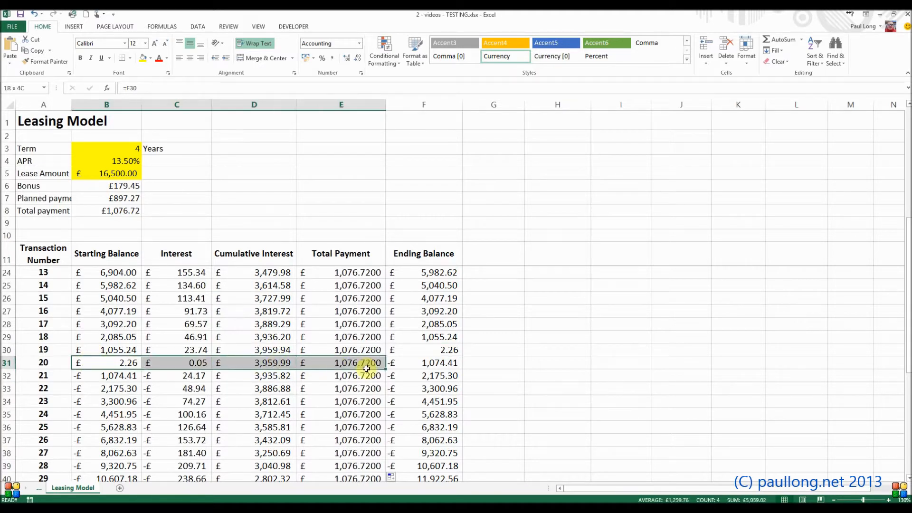
pyautogui.click(424, 363)
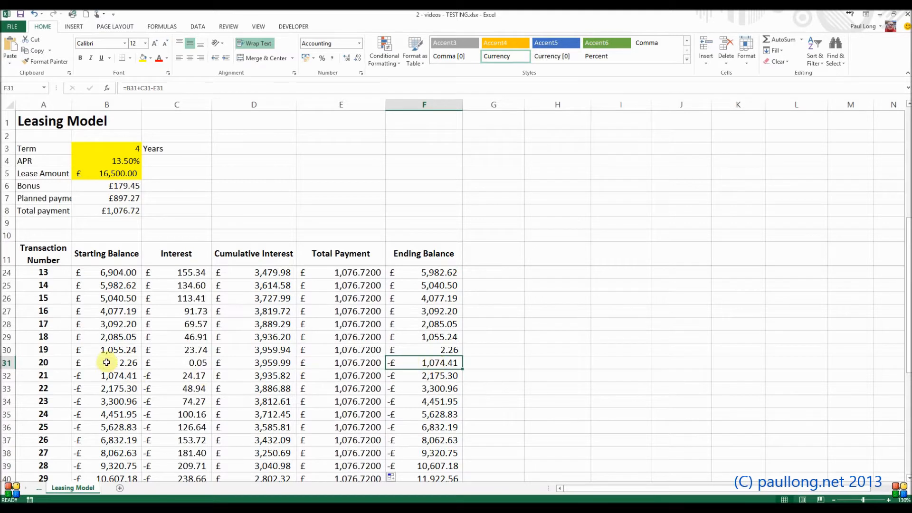
pyautogui.moveTo(106, 363); pyautogui.dragTo(177, 362)
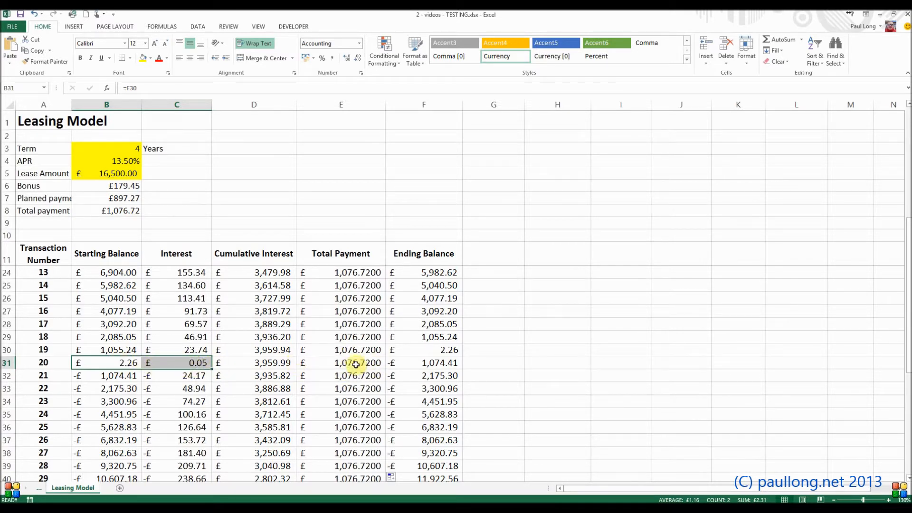
# Step: Enter 2.31 as transaction 20's final payment in E31, then return to the schedule top
pyautogui.write('2.3')
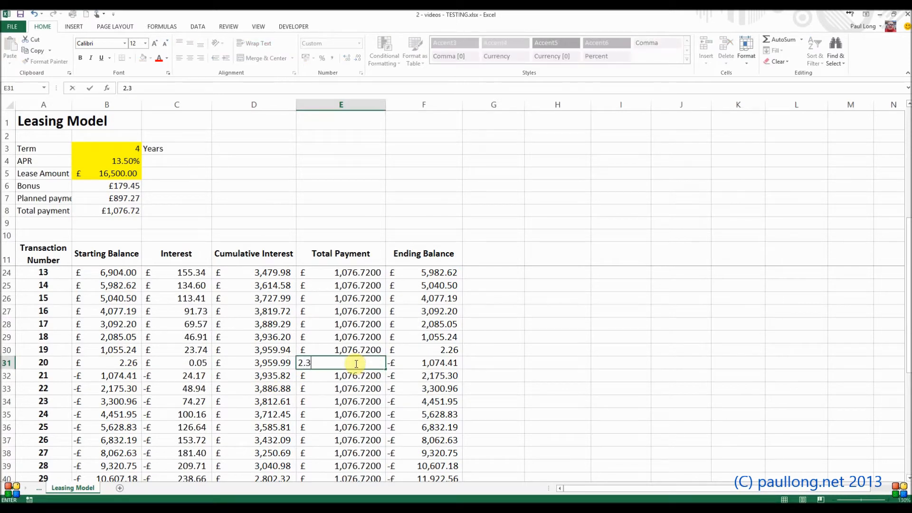
pyautogui.write('100')
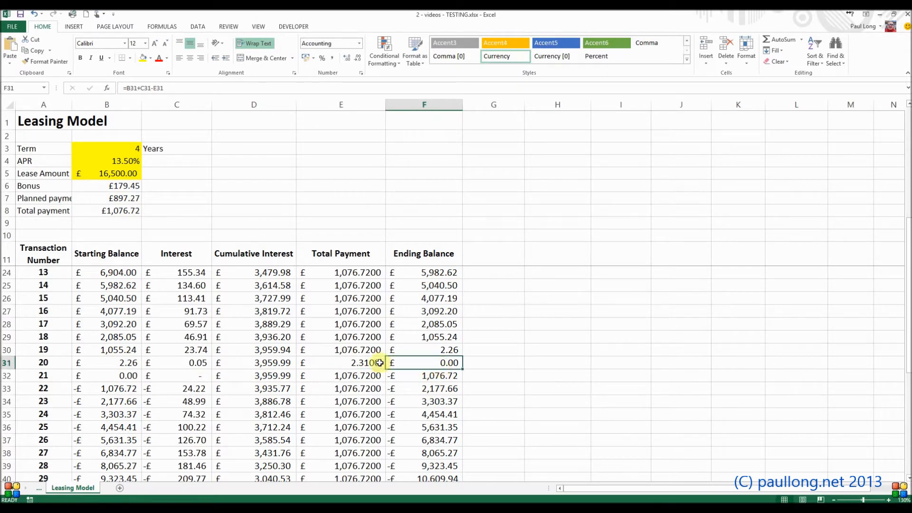
pyautogui.click(341, 363)
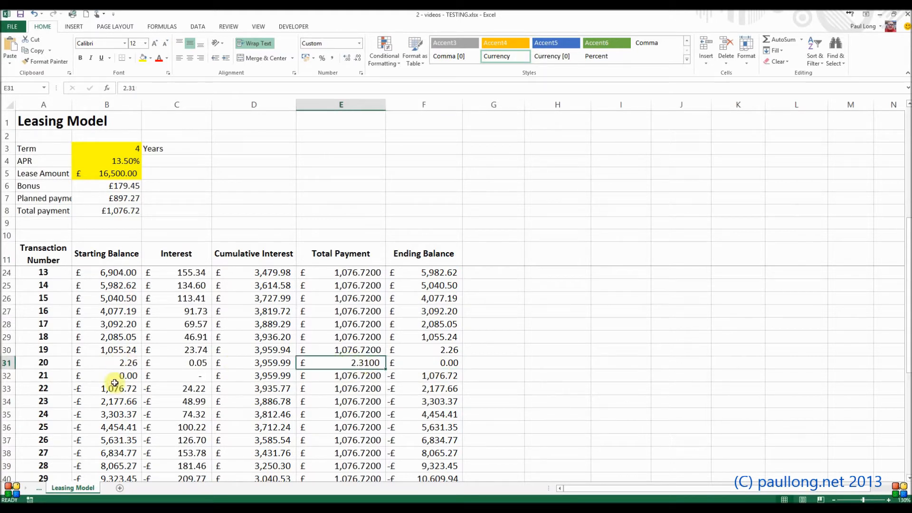
pyautogui.moveTo(167, 356)
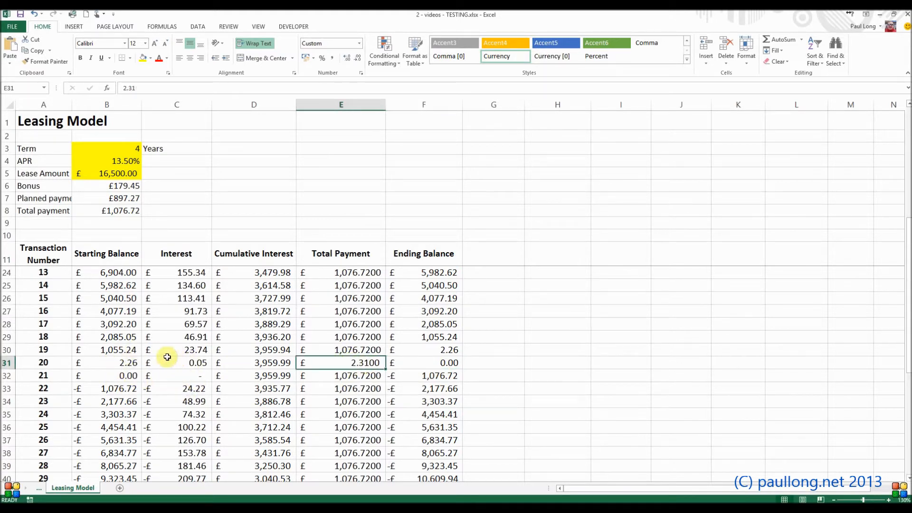
pyautogui.moveTo(176, 379)
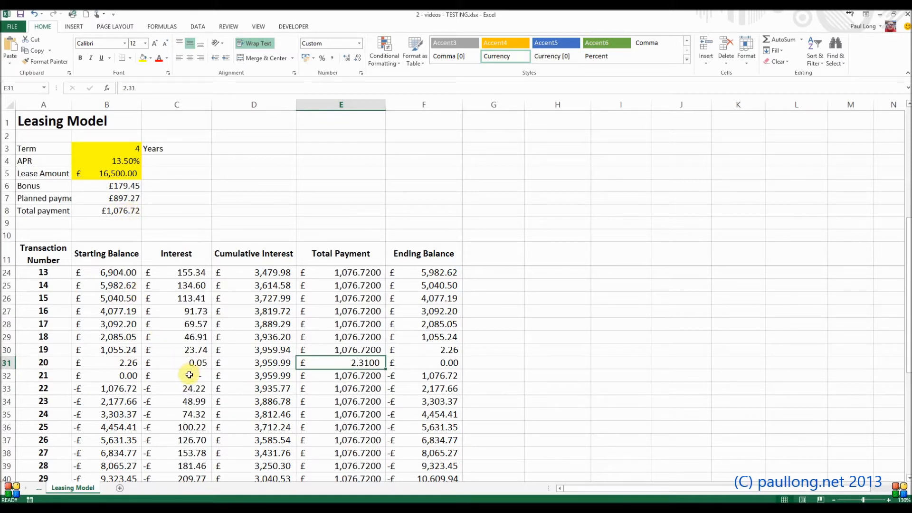
pyautogui.moveTo(117, 362)
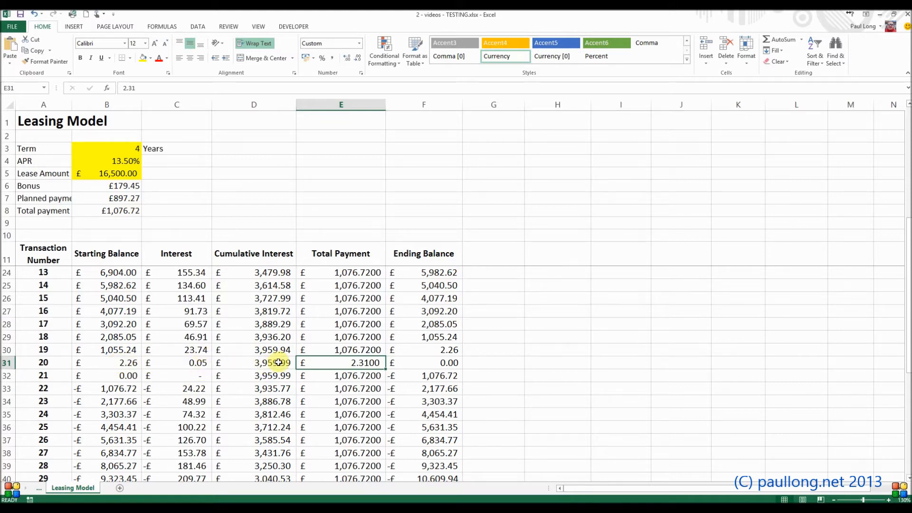
pyautogui.moveTo(289, 376)
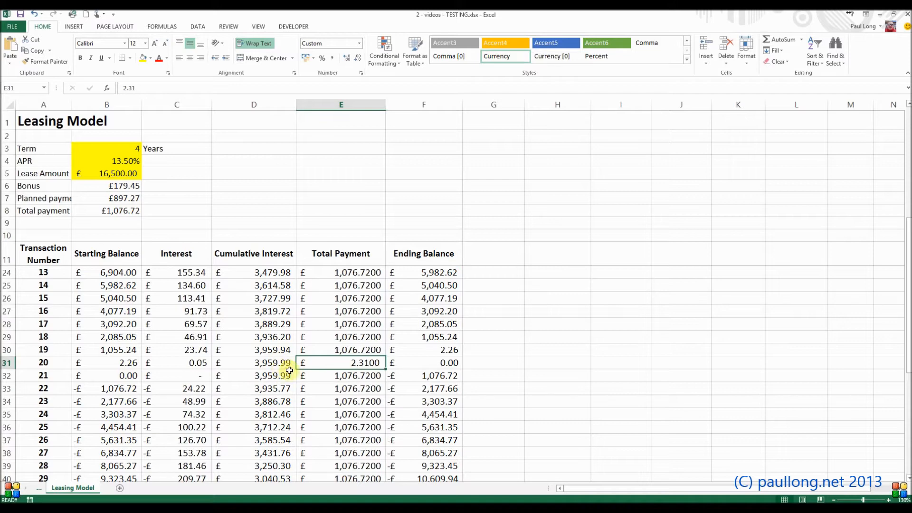
pyautogui.scroll(3)
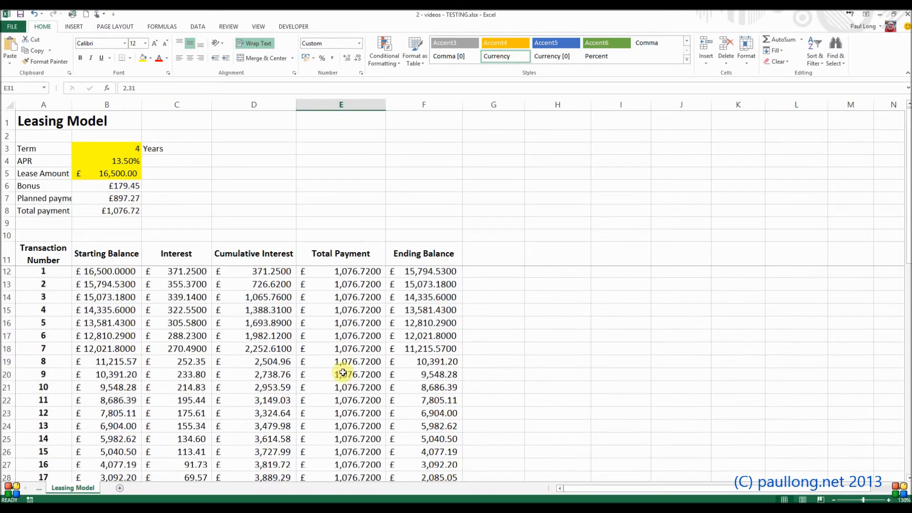
# Step: Clear cell E12 and start an IF formula for transaction 1's payment
pyautogui.click(341, 272)
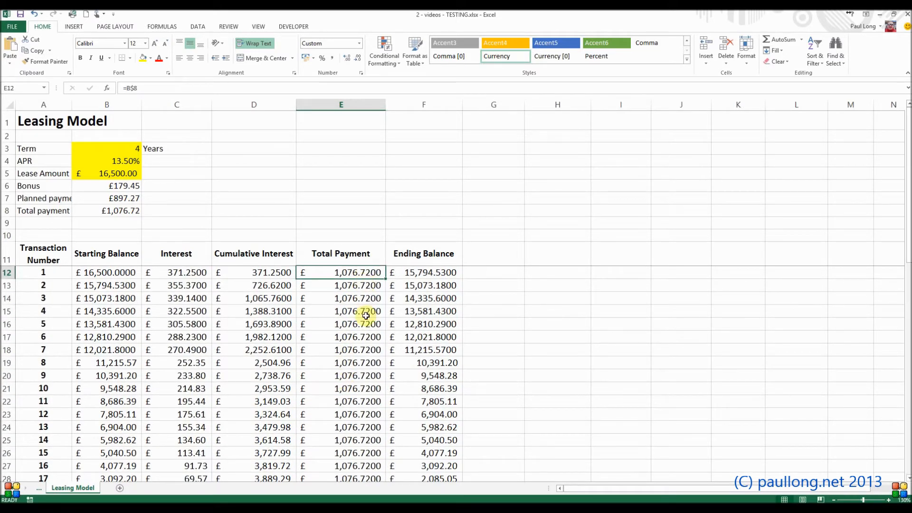
pyautogui.doubleClick(341, 272)
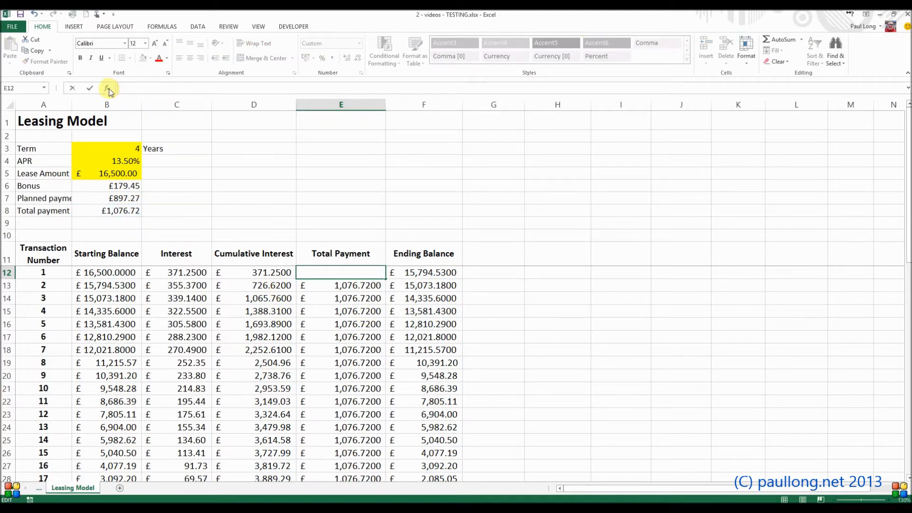
pyautogui.click(108, 88)
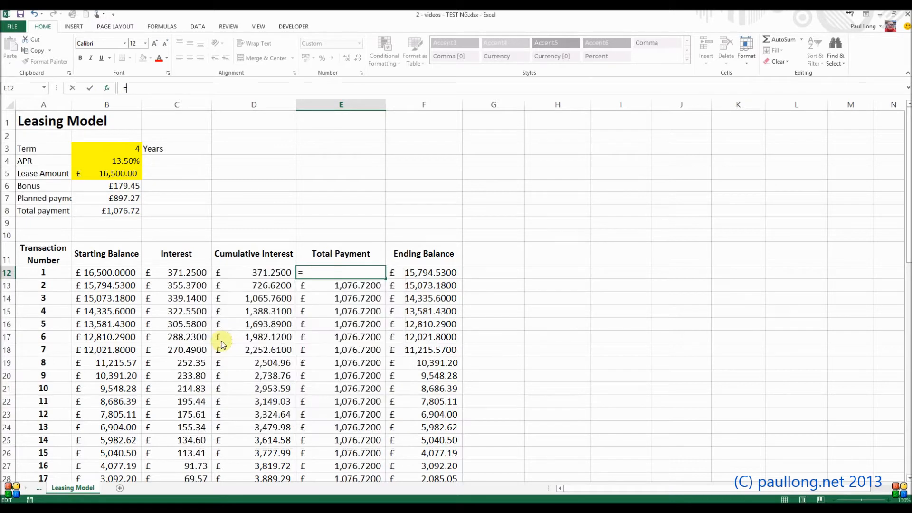
pyautogui.write('IF(')
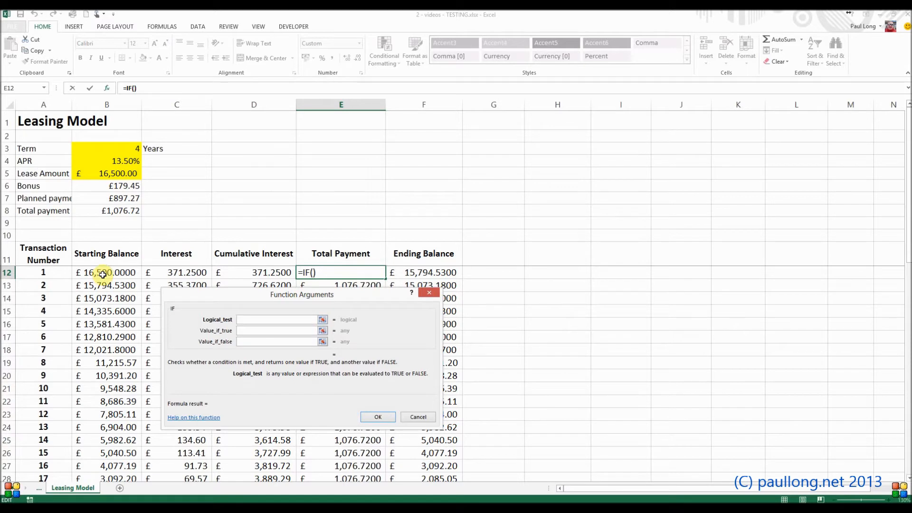
# Step: Set the IF arguments: test B12+C12<B8, true B12+C12, false B8
pyautogui.click(107, 272)
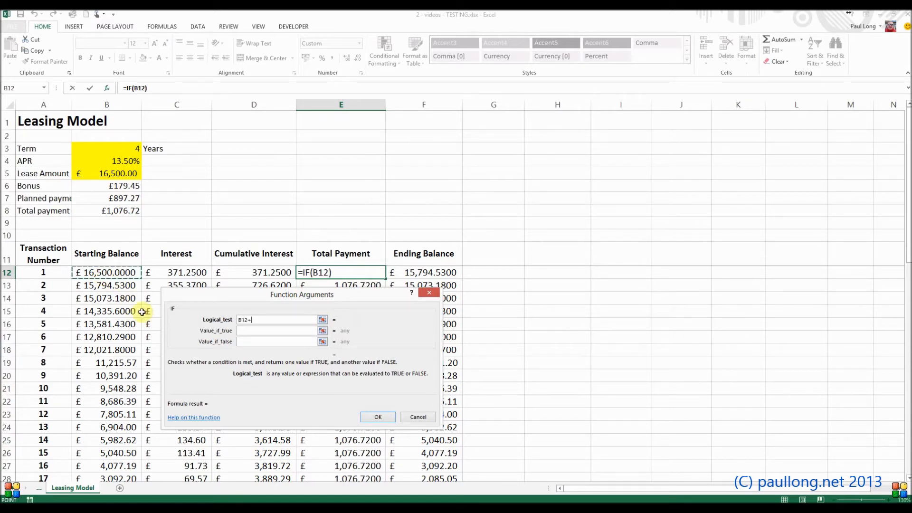
pyautogui.click(186, 272)
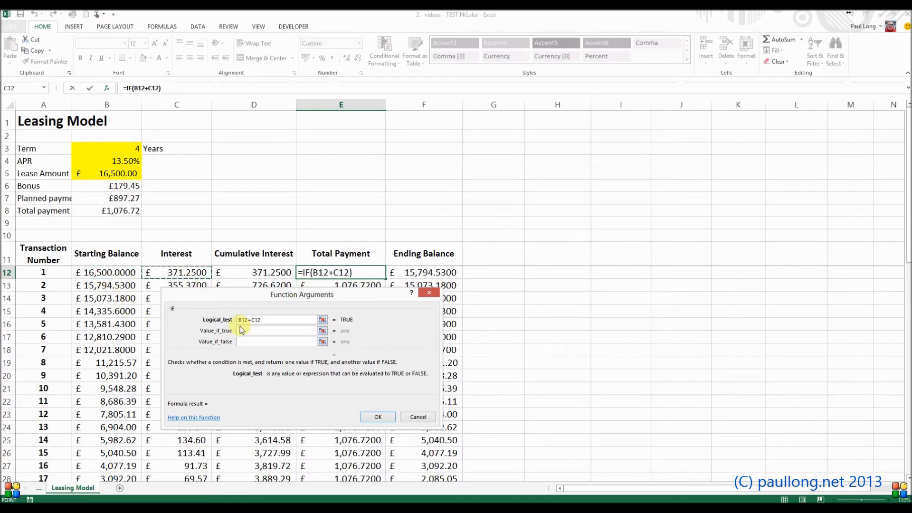
pyautogui.write('<B8')
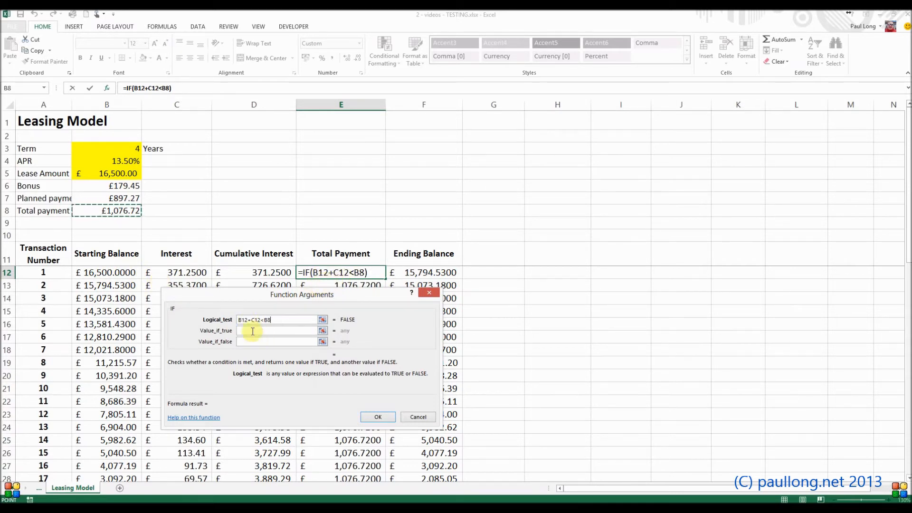
pyautogui.click(280, 331)
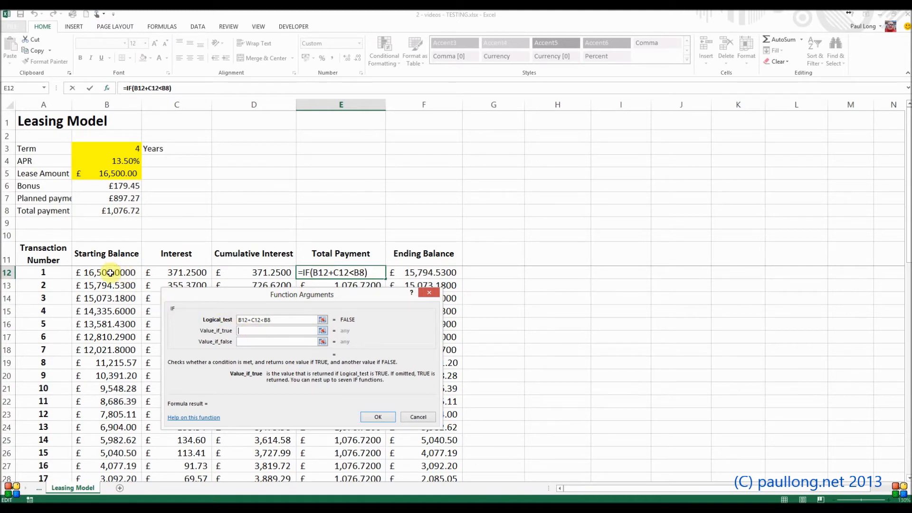
pyautogui.write('B12+C12')
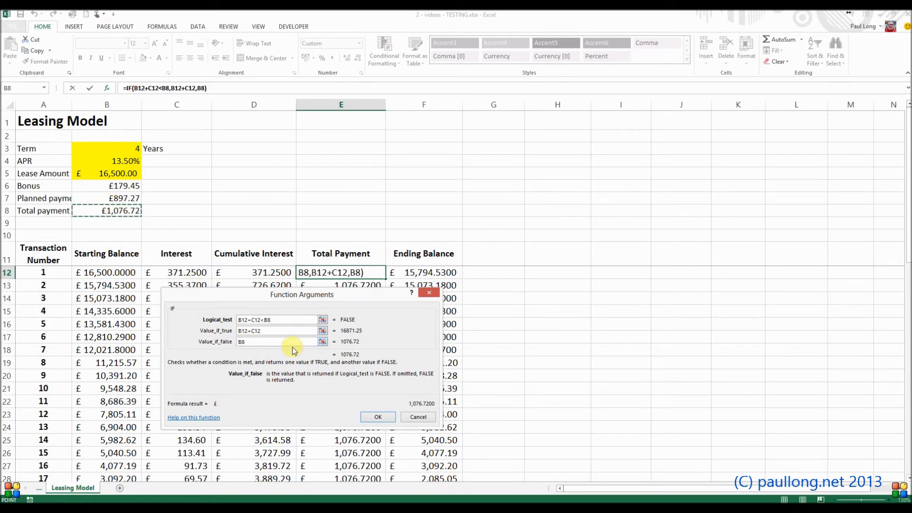
pyautogui.moveTo(378, 417)
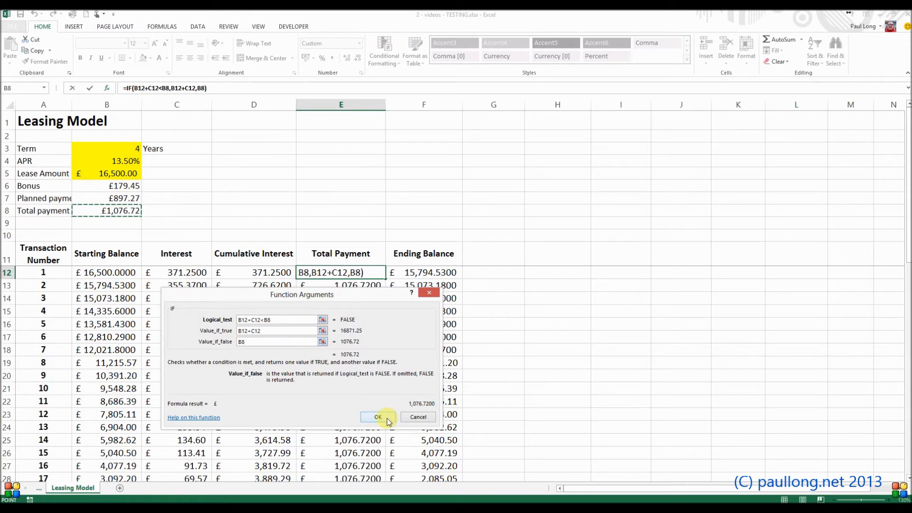
pyautogui.click(378, 417)
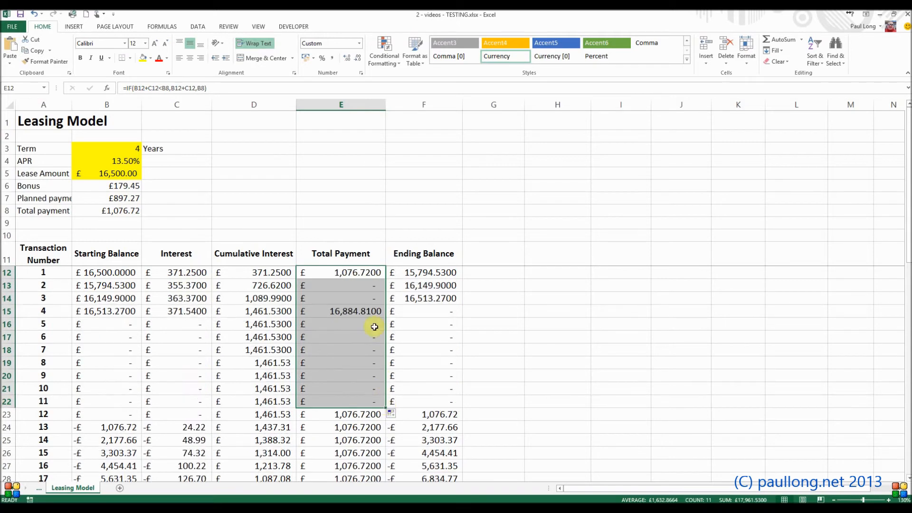
# Step: Compare the copied formula in E13 with E12's, then reopen E12 for editing
pyautogui.click(341, 285)
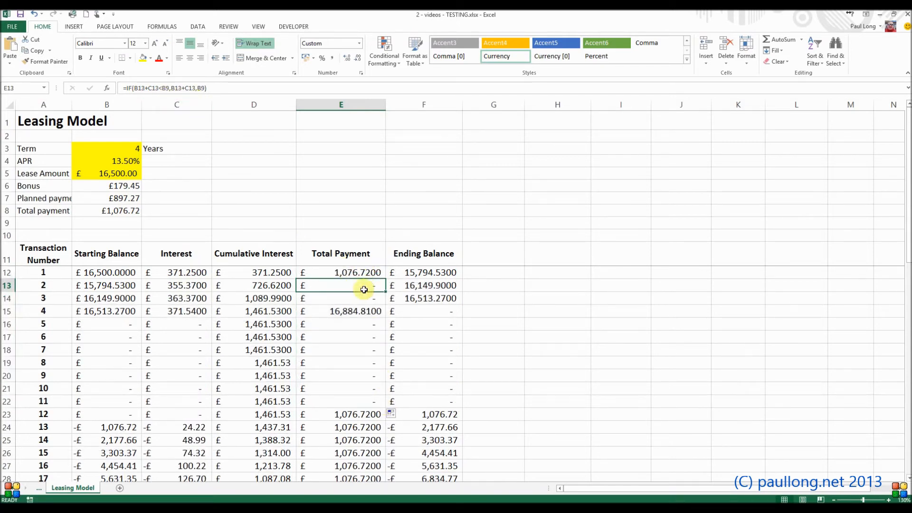
pyautogui.click(341, 272)
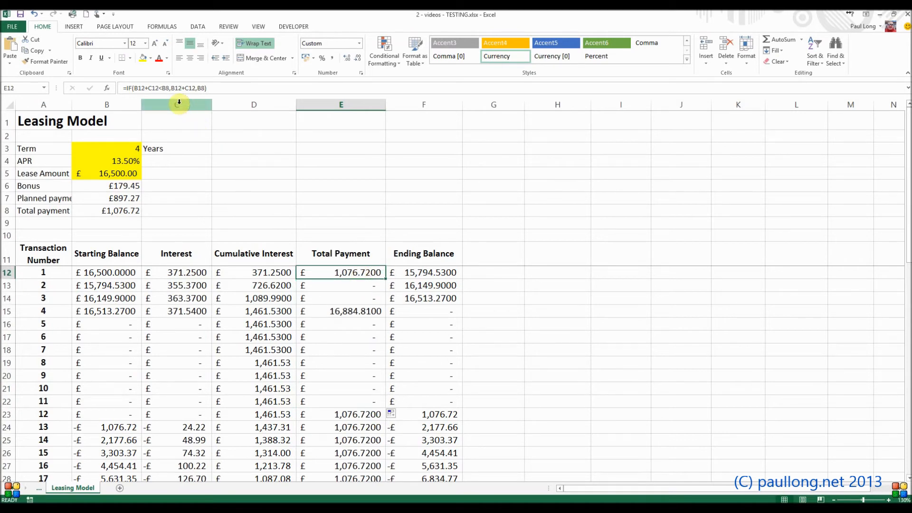
pyautogui.doubleClick(341, 272)
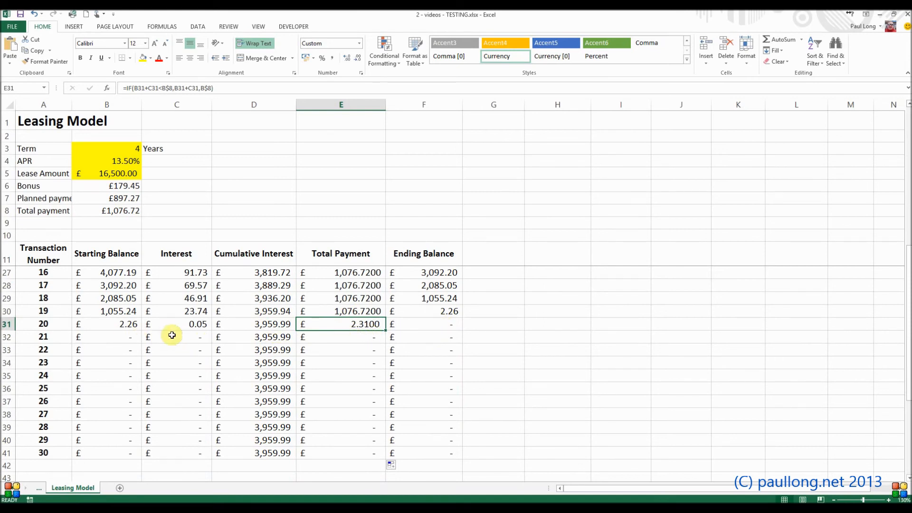
pyautogui.moveTo(166, 341)
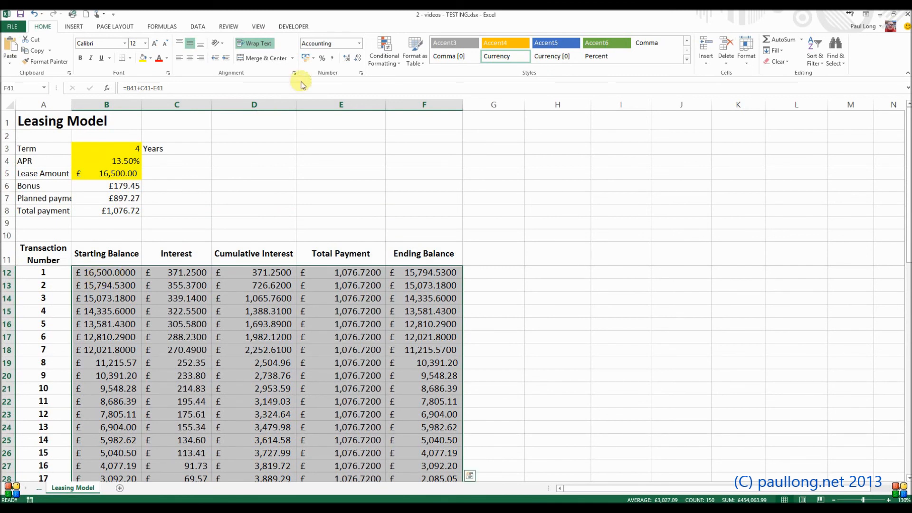
# Step: Set the B12:F41 schedule figures to two decimal places with Decrease/Increase Decimal
pyautogui.click(345, 57)
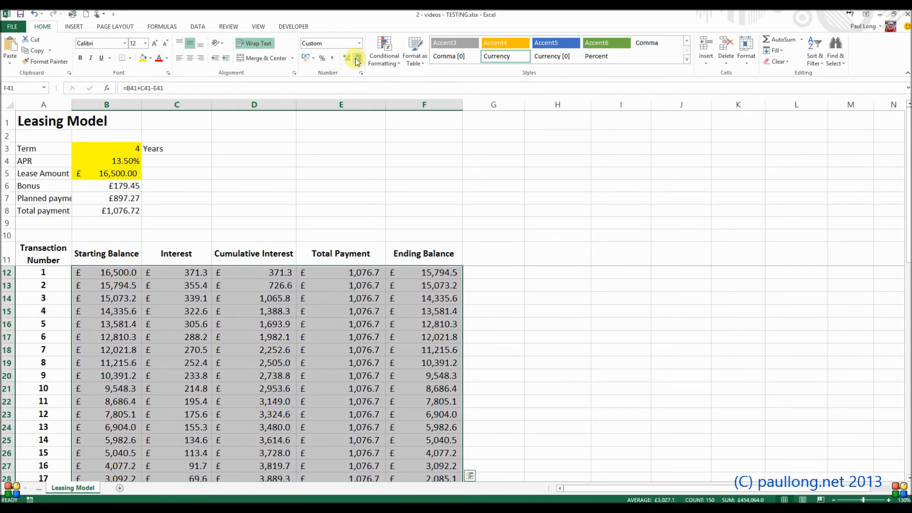
pyautogui.click(346, 58)
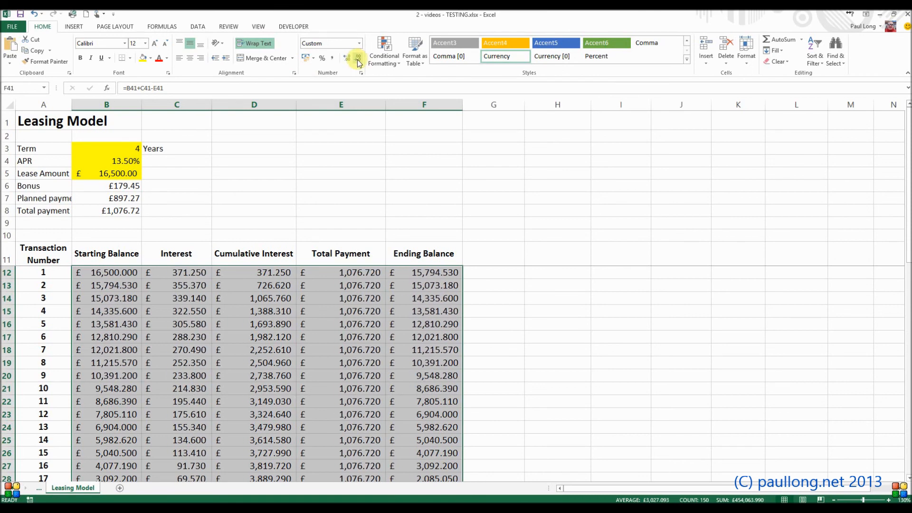
pyautogui.click(357, 58)
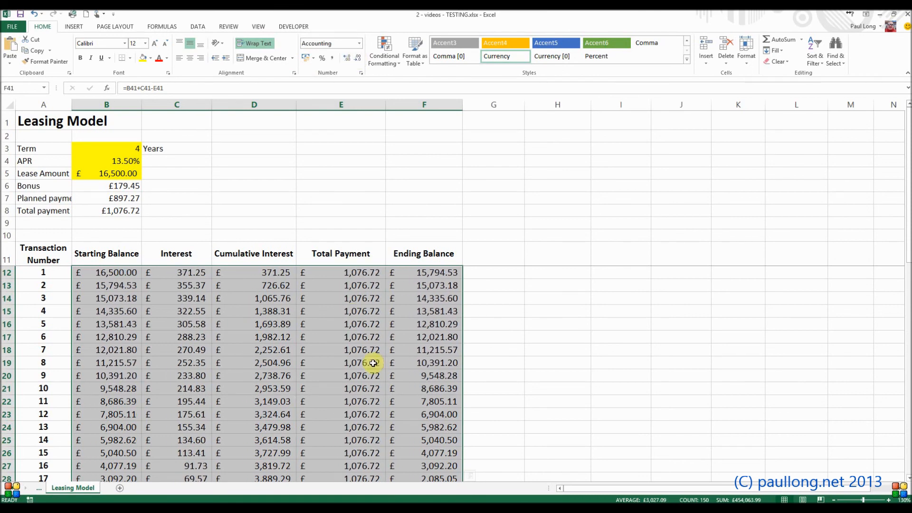
pyautogui.click(341, 362)
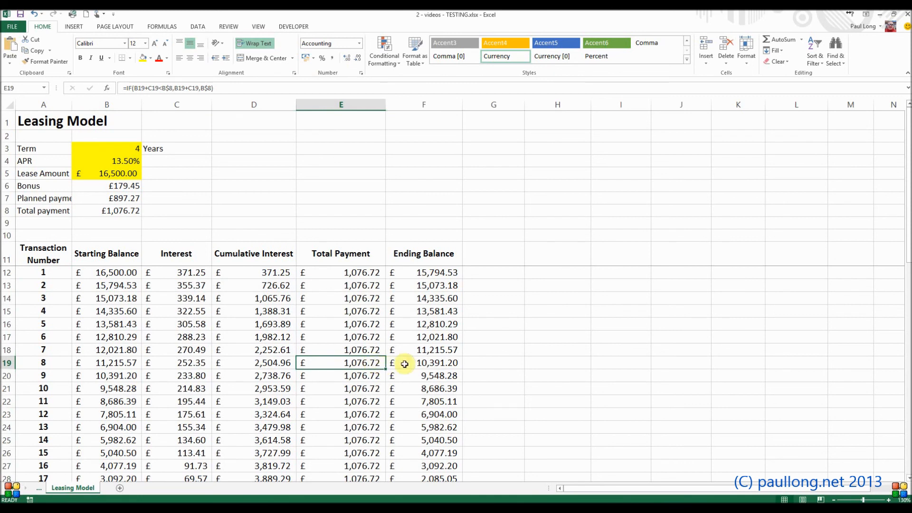